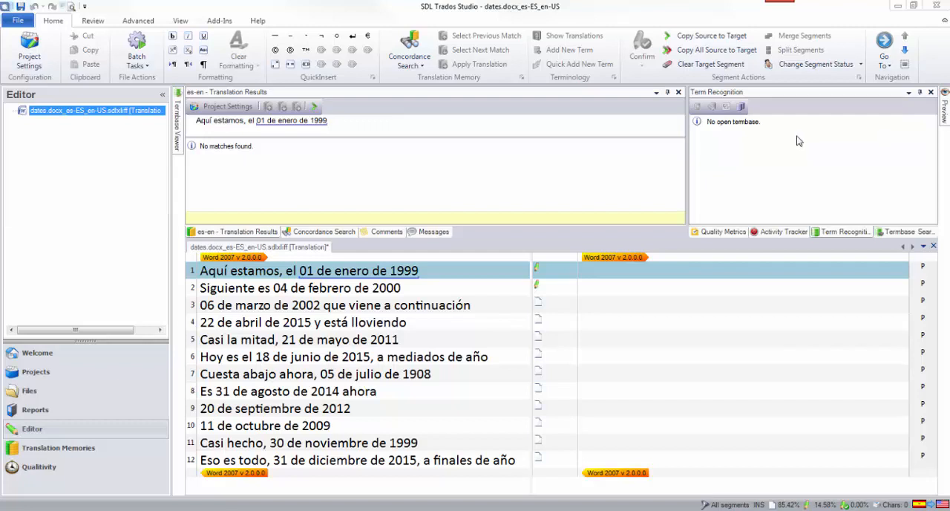
{"action": "mouse_move", "coordinate": [443, 283]}
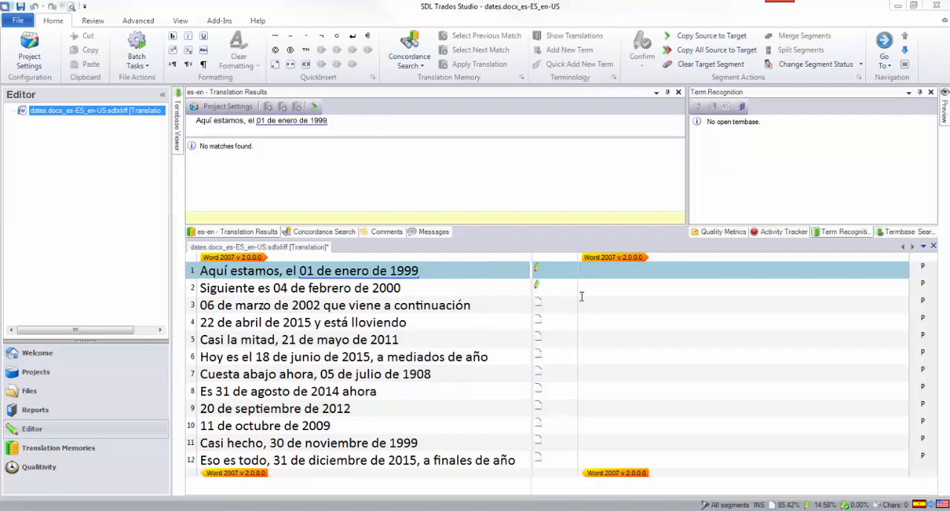
{"action": "mouse_move", "coordinate": [594, 277]}
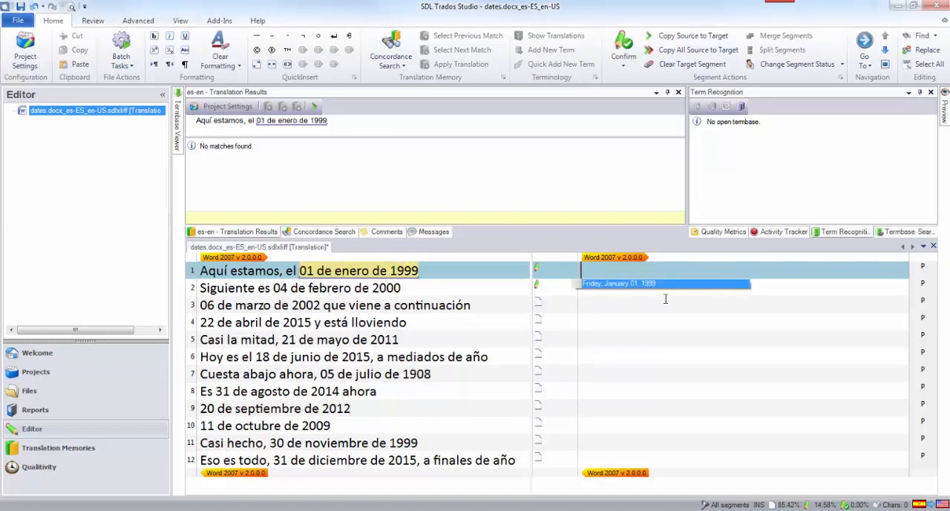
{"action": "mouse_move", "coordinate": [672, 302]}
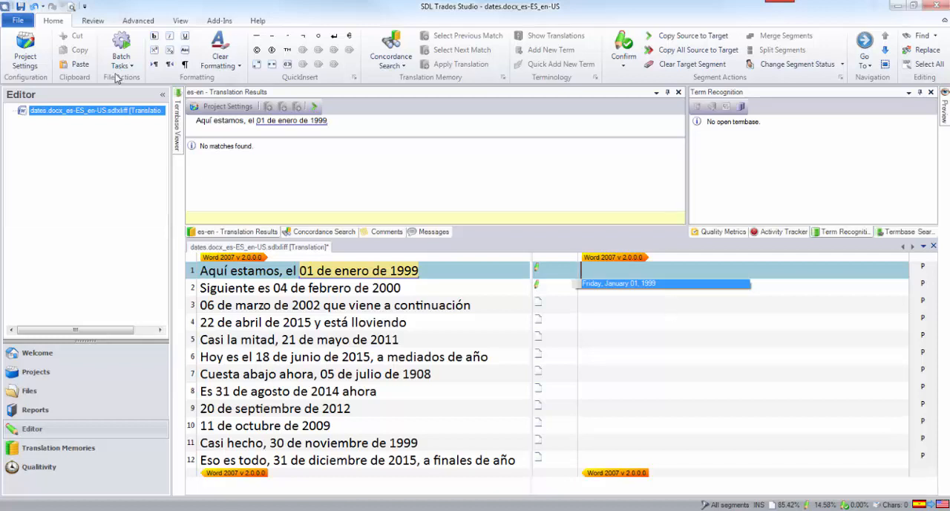
- Under Spanish->English auto-substitution Dates and Times, choose dd MMMM, yyyy as the long date format
{"action": "left_click", "coordinate": [228, 106]}
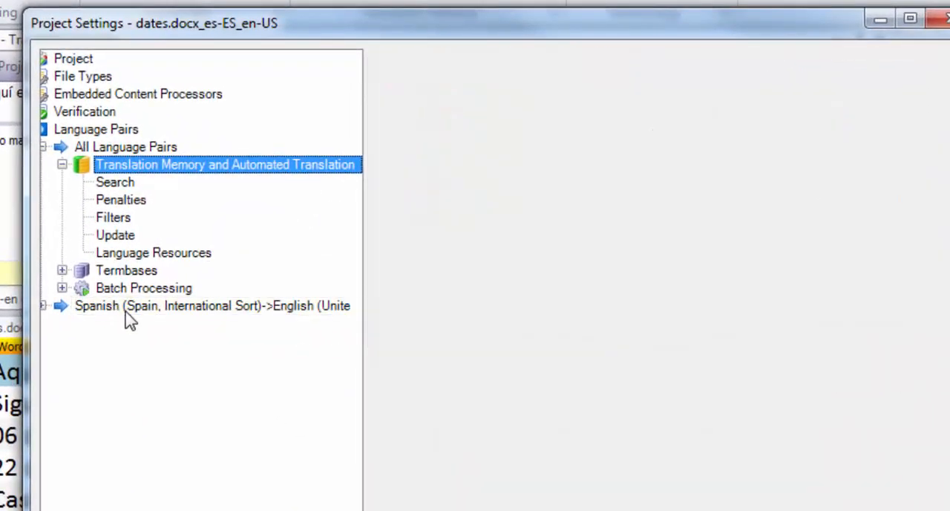
{"action": "left_click", "coordinate": [212, 305]}
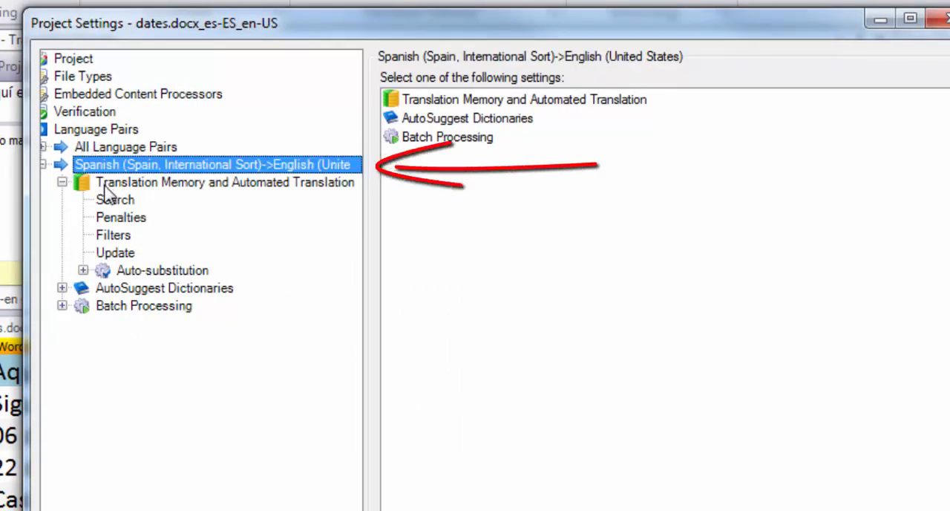
{"action": "left_click", "coordinate": [162, 269]}
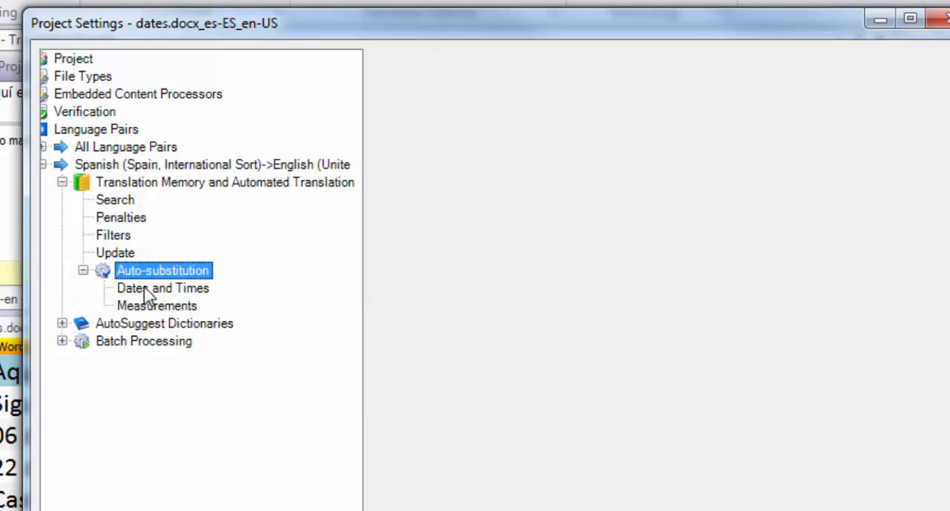
{"action": "left_click", "coordinate": [162, 288]}
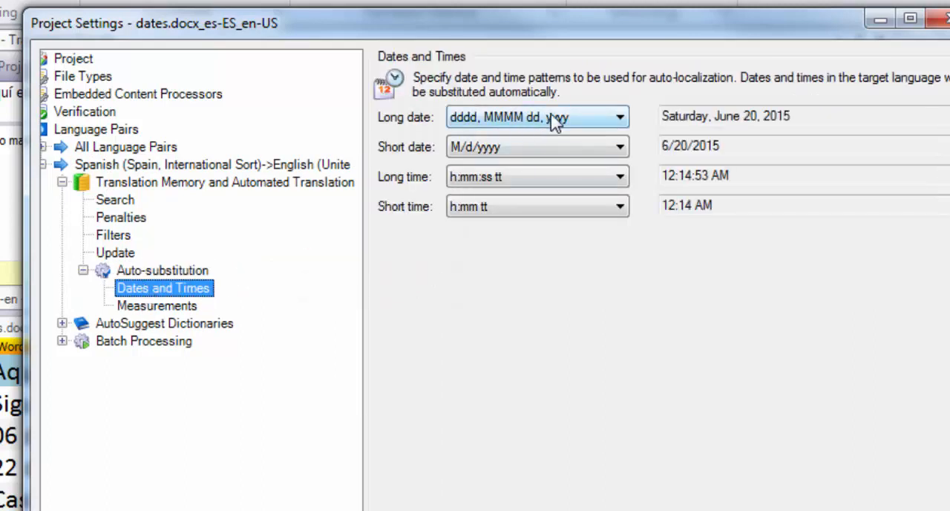
{"action": "left_click", "coordinate": [619, 116]}
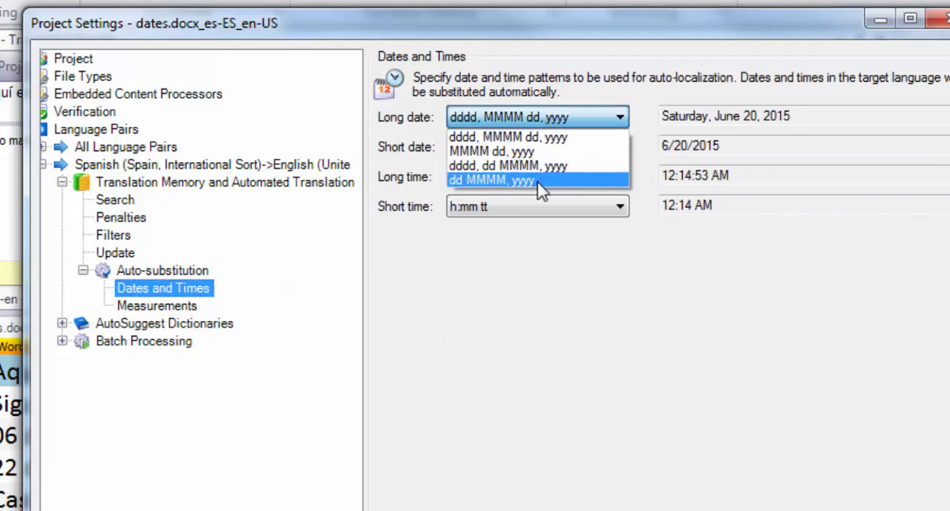
{"action": "left_click", "coordinate": [490, 180]}
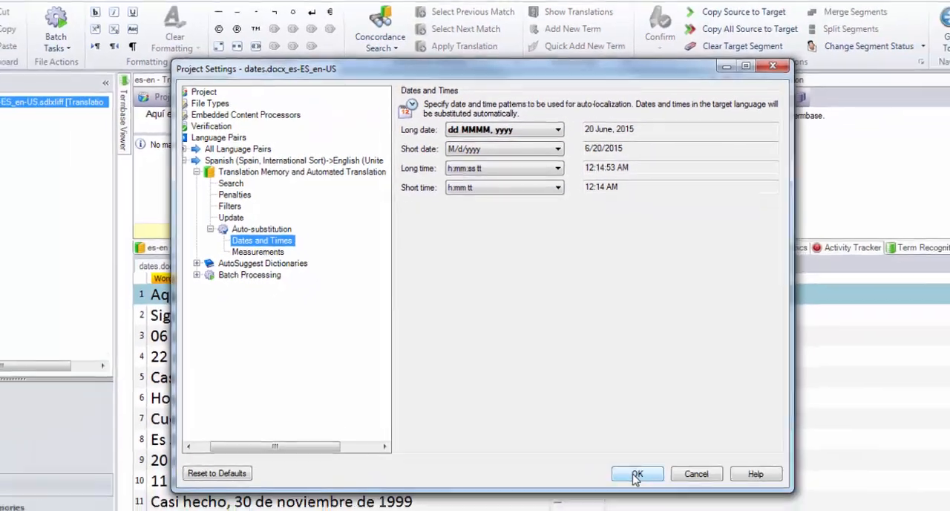
- Close Project Settings with OK to apply the long date format
{"action": "left_click", "coordinate": [637, 474]}
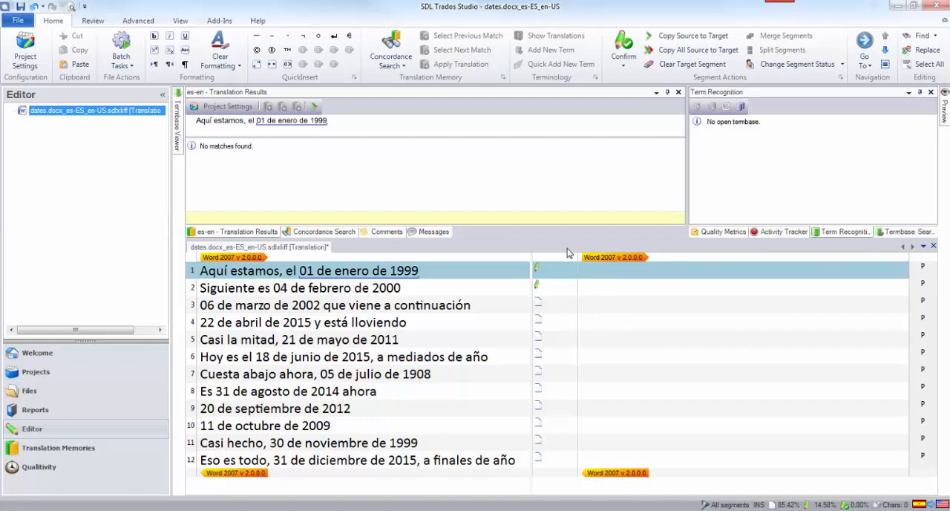
{"action": "mouse_move", "coordinate": [147, 40]}
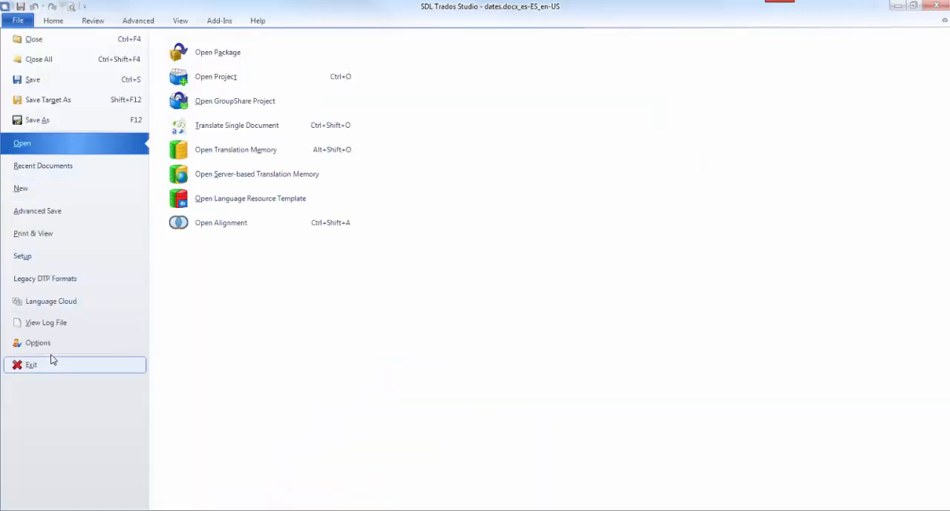
- In File > Options > AutoSuggest, keep RegexMatchAutoSuggestProvider checked and confirm with OK
{"action": "left_click", "coordinate": [38, 342]}
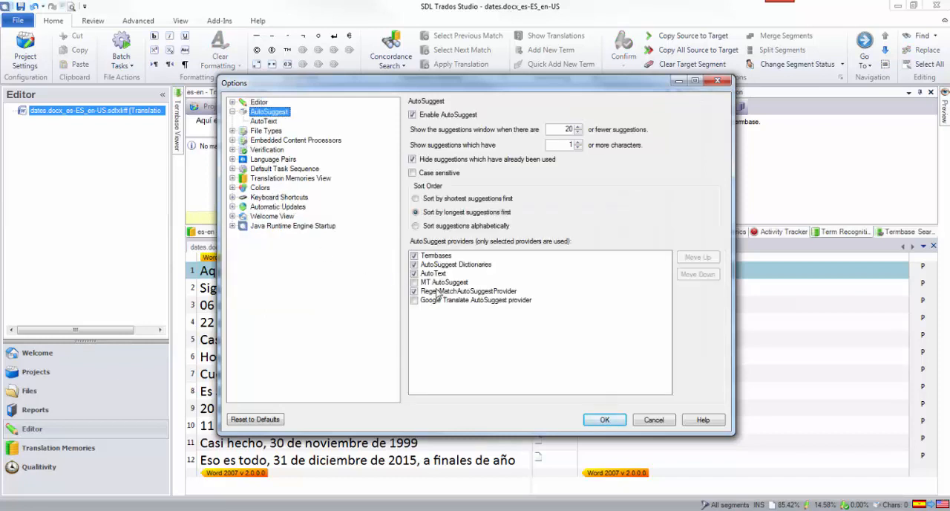
{"action": "left_click", "coordinate": [468, 290]}
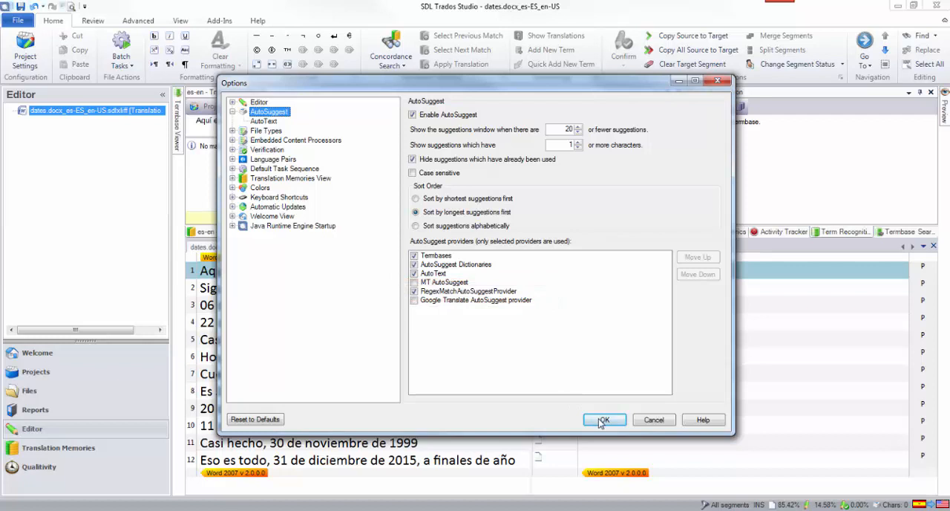
{"action": "left_click", "coordinate": [604, 420]}
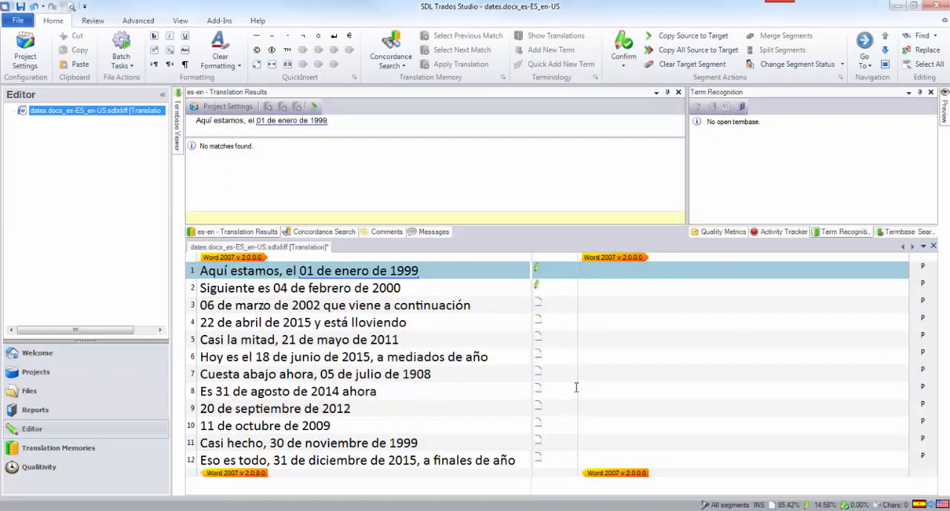
{"action": "mouse_move", "coordinate": [590, 353]}
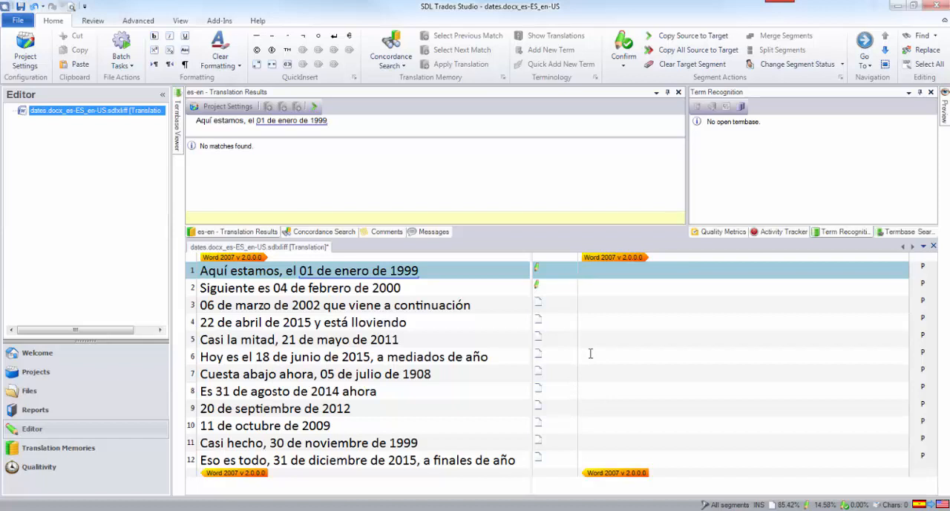
{"action": "mouse_move", "coordinate": [591, 335]}
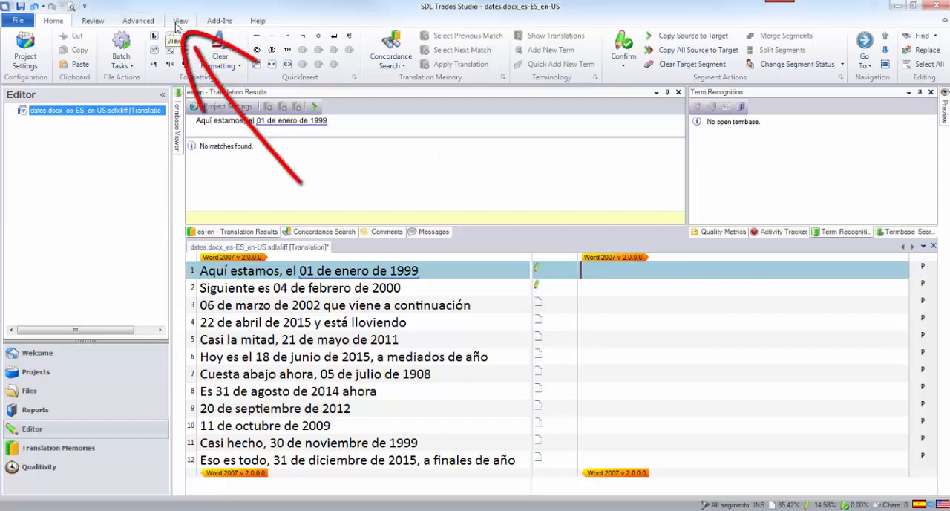
- Show the Regex Match AutoSuggest Provider panel from View and review its Regex Entries
{"action": "left_click", "coordinate": [179, 20]}
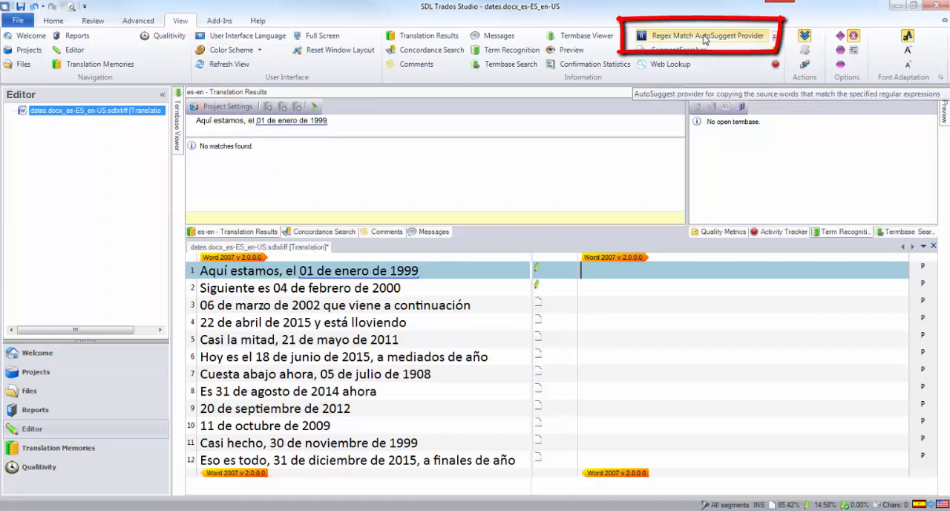
{"action": "left_click", "coordinate": [707, 34]}
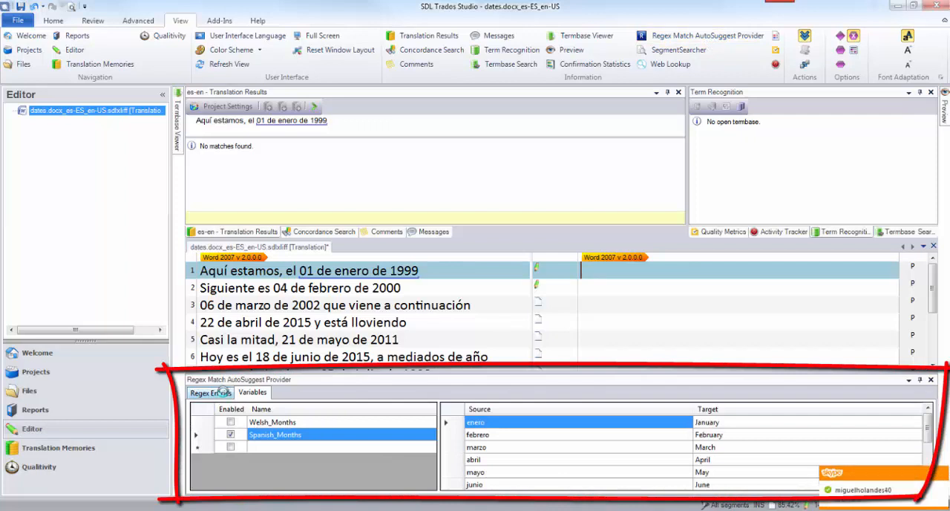
{"action": "left_click", "coordinate": [209, 392]}
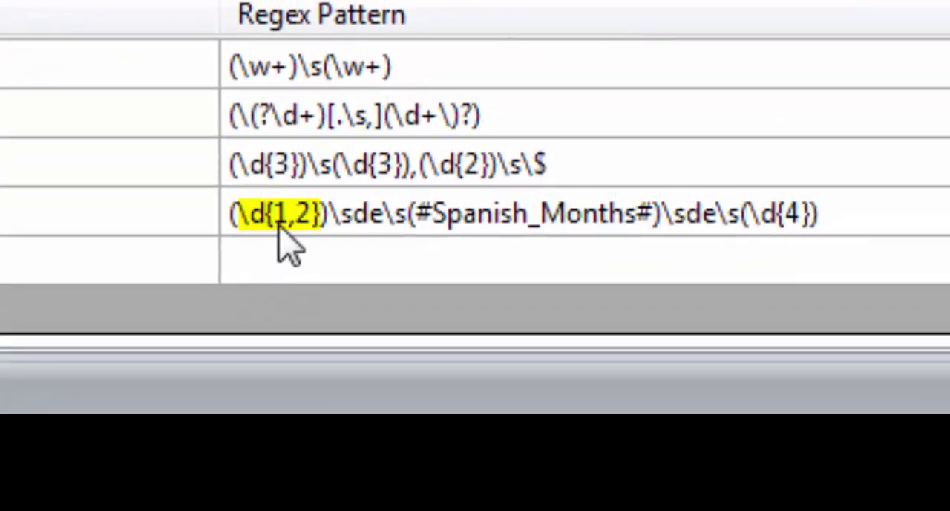
{"action": "mouse_move", "coordinate": [305, 245]}
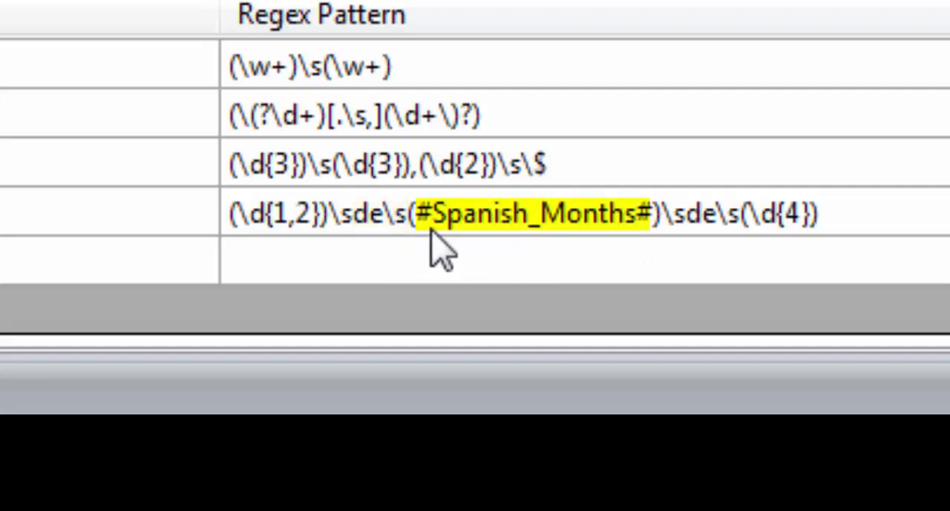
{"action": "mouse_move", "coordinate": [578, 244]}
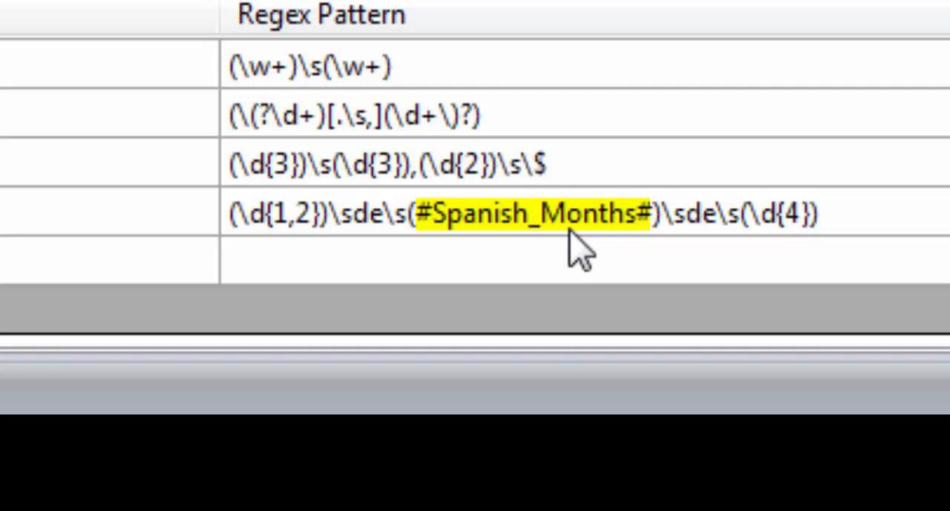
{"action": "mouse_move", "coordinate": [717, 264]}
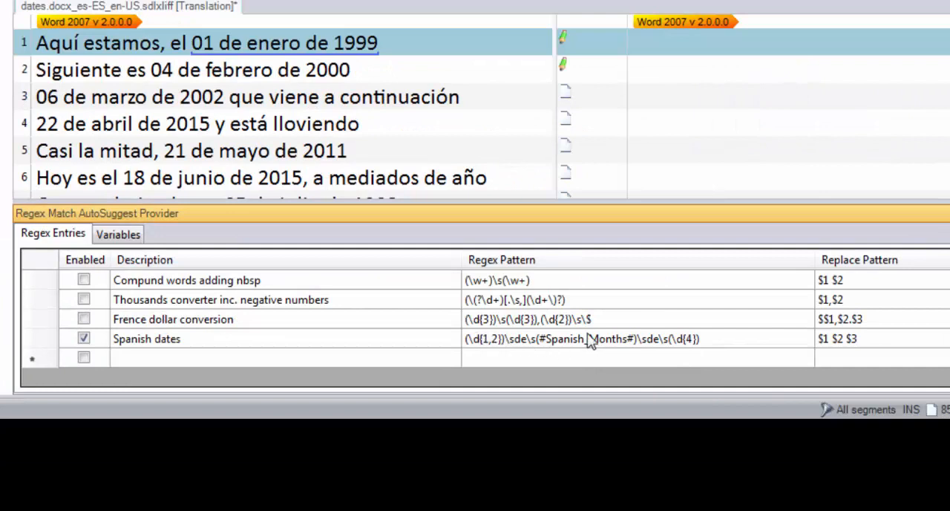
{"action": "mouse_move", "coordinate": [705, 350]}
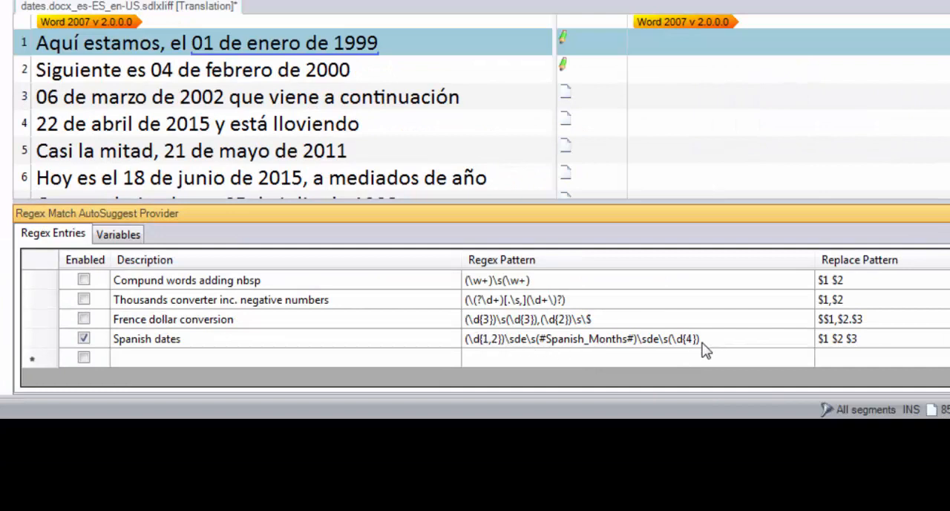
{"action": "mouse_move", "coordinate": [601, 349]}
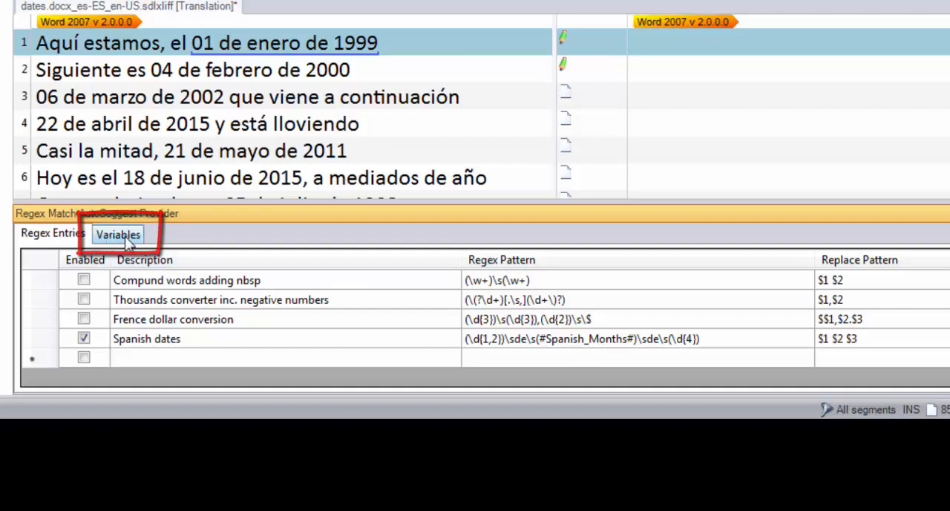
- Review the Spanish_Months rows mapping enero through junio to English months
{"action": "left_click", "coordinate": [118, 234]}
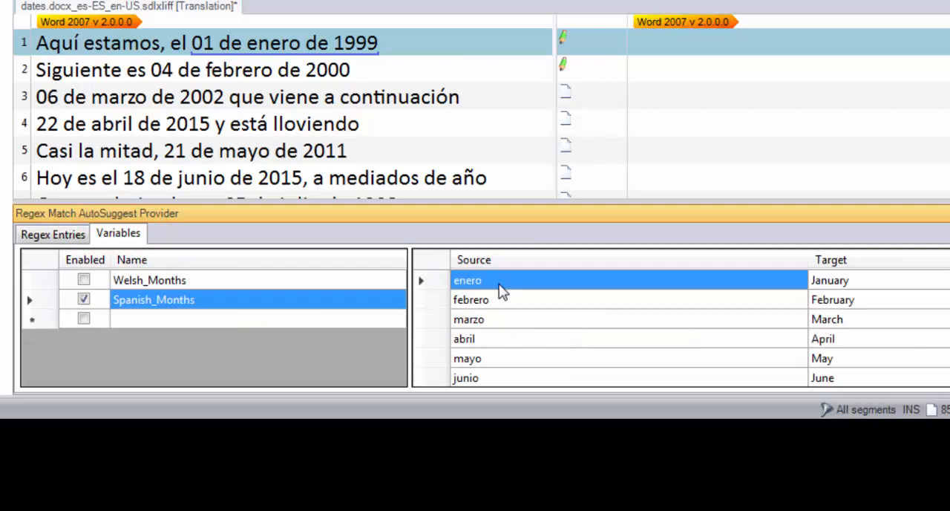
{"action": "mouse_move", "coordinate": [538, 297]}
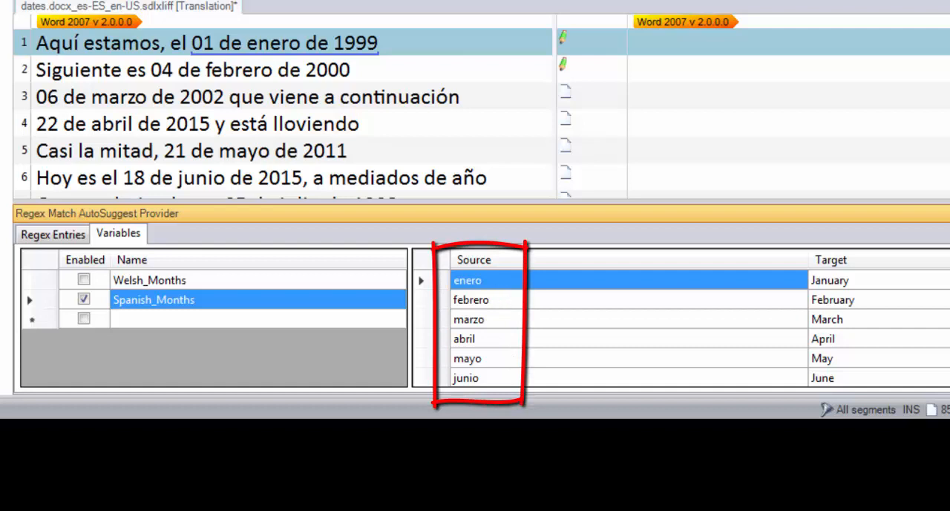
{"action": "scroll", "scroll_direction": "down", "scroll_amount": 3}
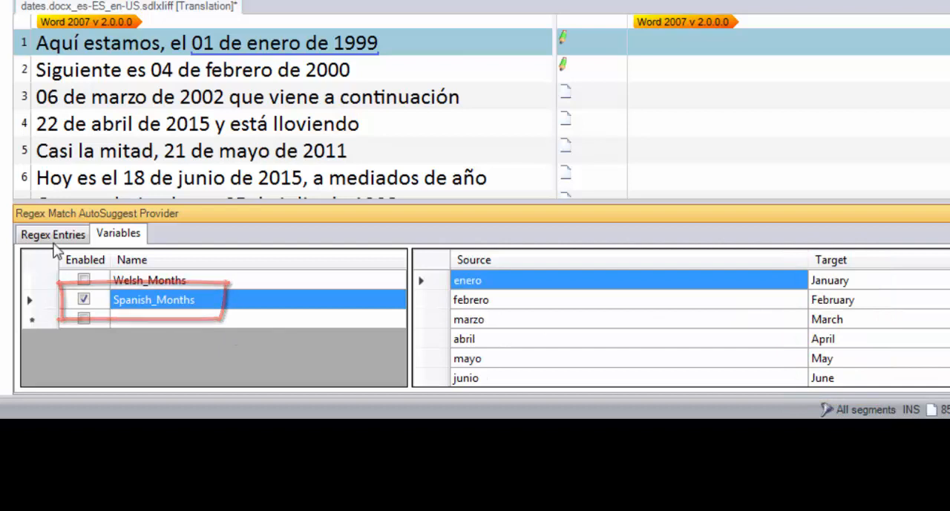
- Check the #Spanish_Months# reference in the Spanish dates pattern, then view the variable again
{"action": "left_click", "coordinate": [52, 234]}
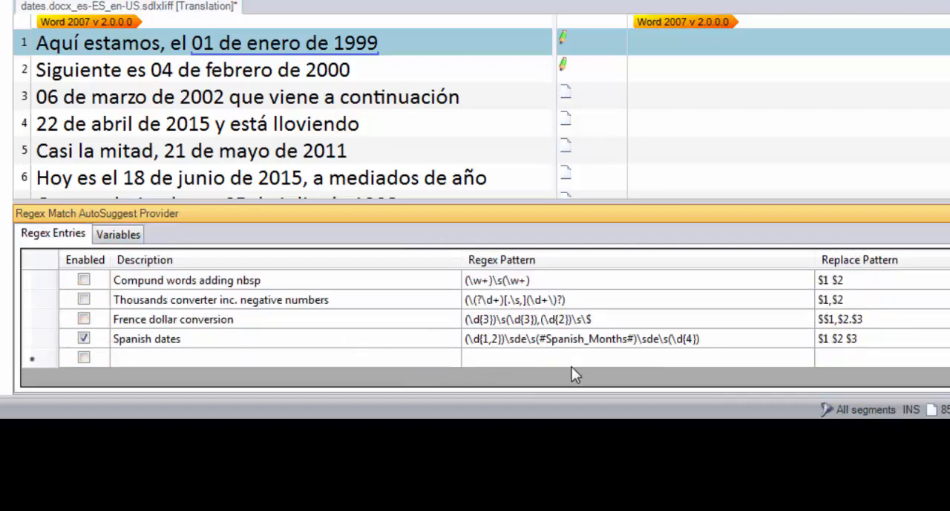
{"action": "mouse_move", "coordinate": [623, 353]}
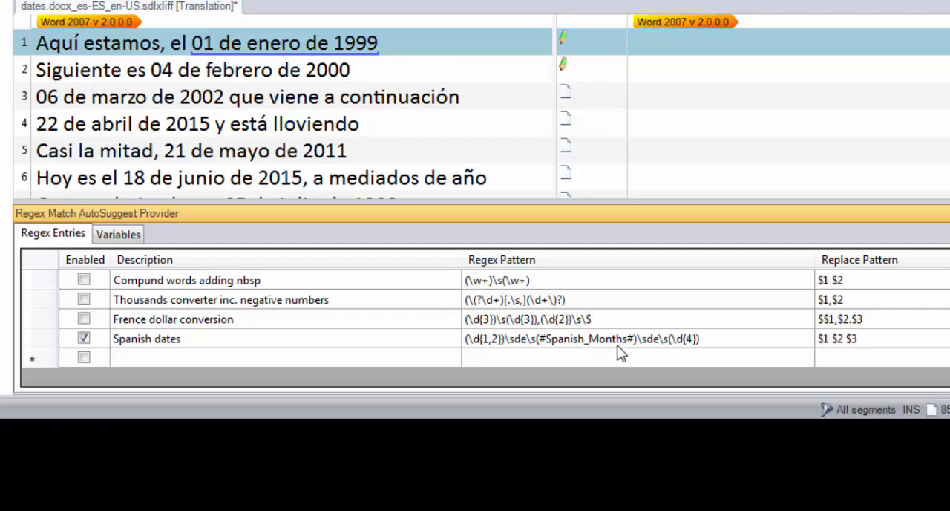
{"action": "mouse_move", "coordinate": [552, 357]}
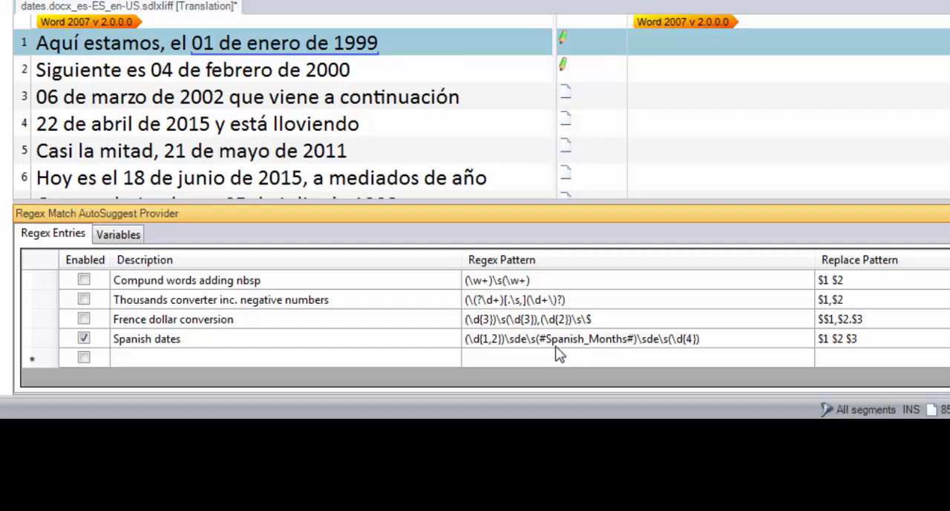
{"action": "mouse_move", "coordinate": [547, 350]}
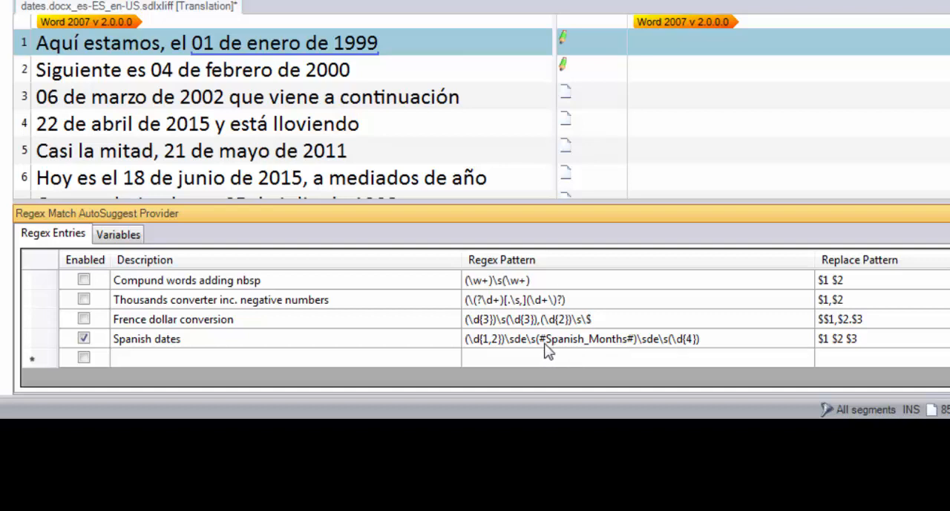
{"action": "mouse_move", "coordinate": [601, 351]}
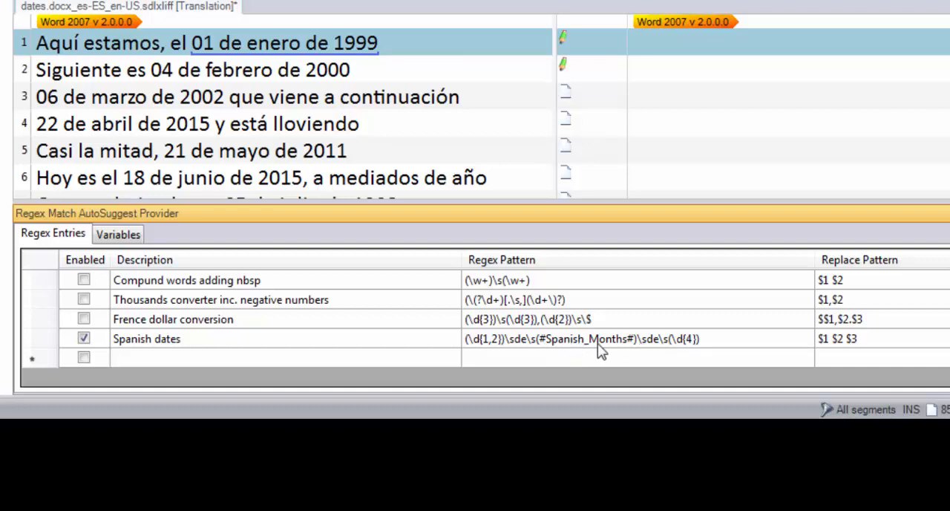
{"action": "left_click", "coordinate": [118, 233]}
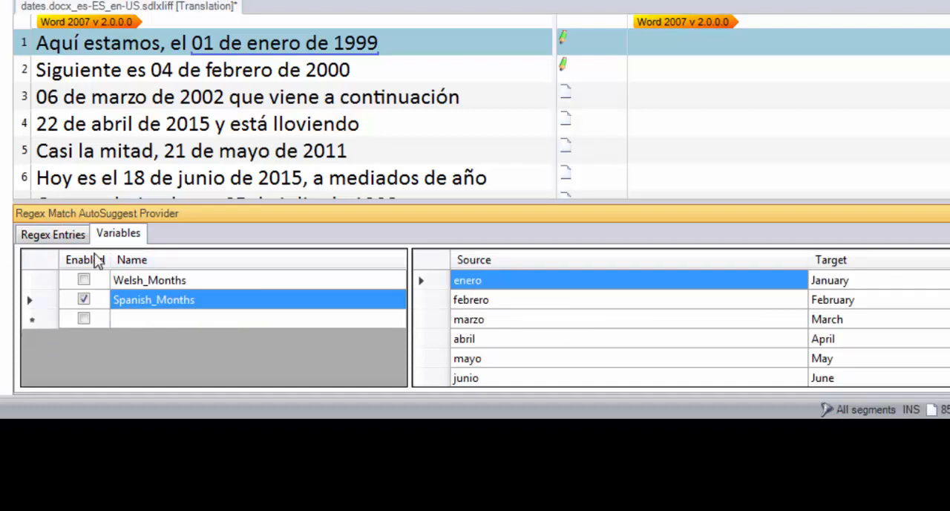
- Toggle between Regex Entries and Variables, ending on the Spanish dates replace pattern $1 $2 $3
{"action": "left_click", "coordinate": [51, 233]}
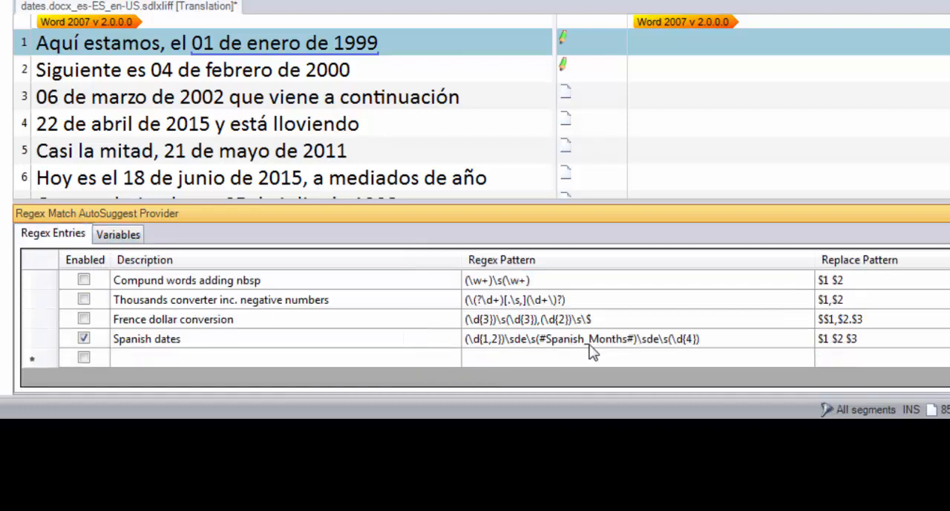
{"action": "mouse_move", "coordinate": [483, 355]}
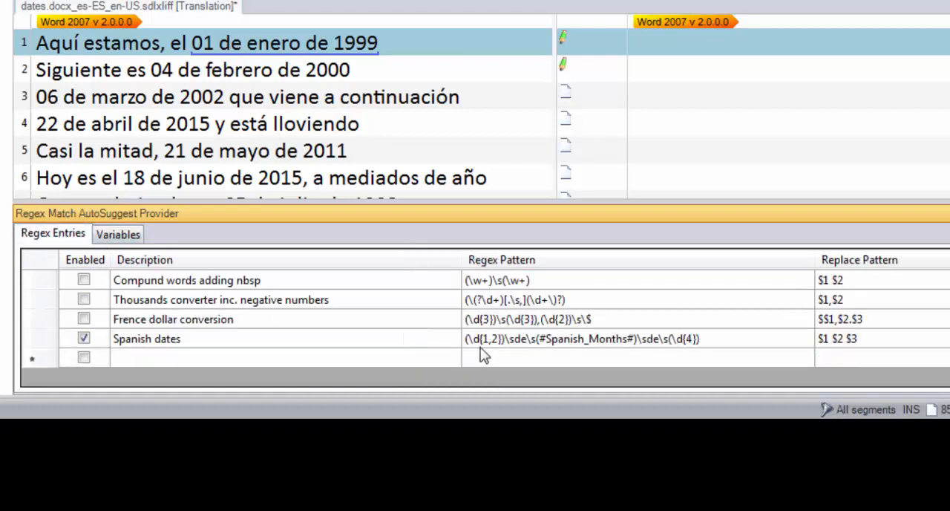
{"action": "mouse_move", "coordinate": [723, 358]}
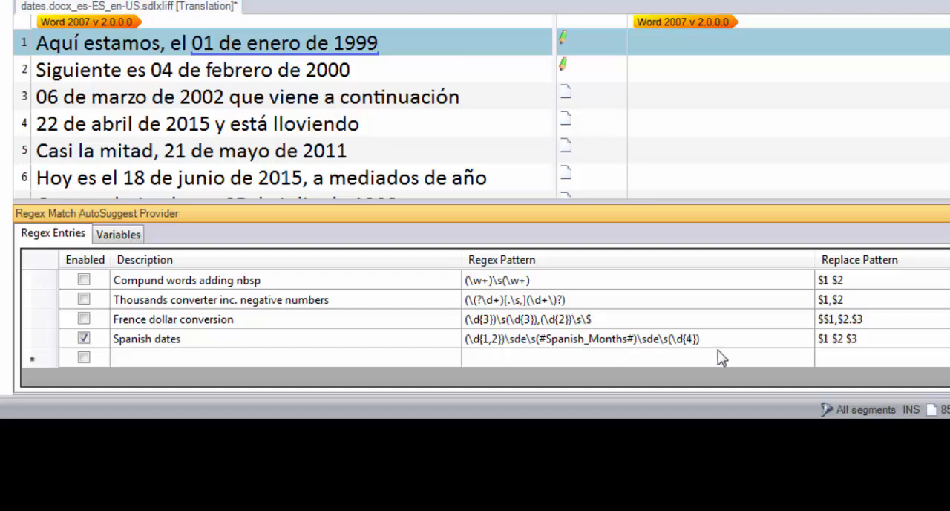
{"action": "mouse_move", "coordinate": [550, 353]}
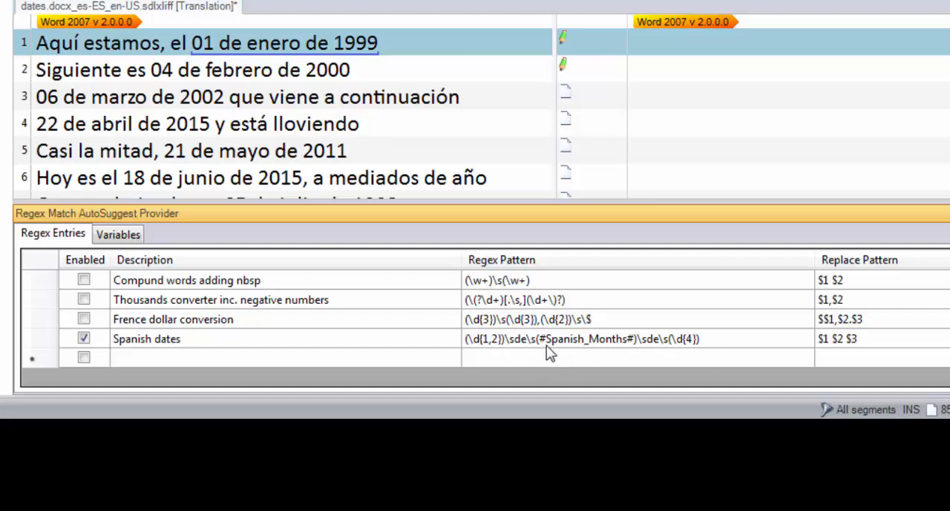
{"action": "mouse_move", "coordinate": [275, 51]}
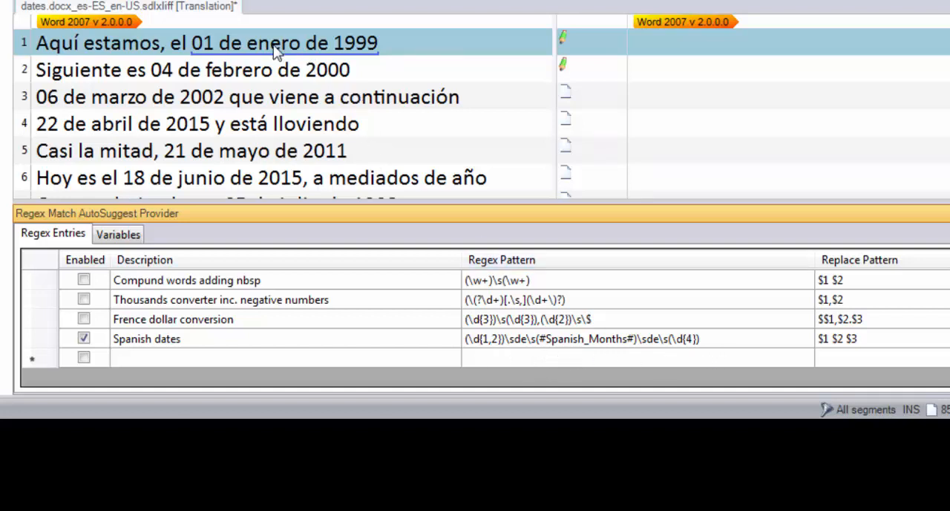
{"action": "mouse_move", "coordinate": [609, 354]}
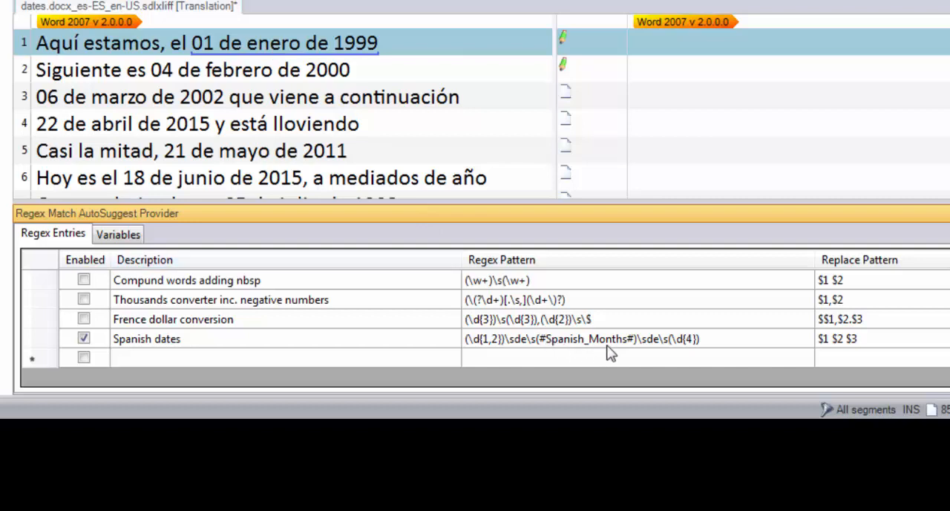
{"action": "left_click", "coordinate": [118, 233]}
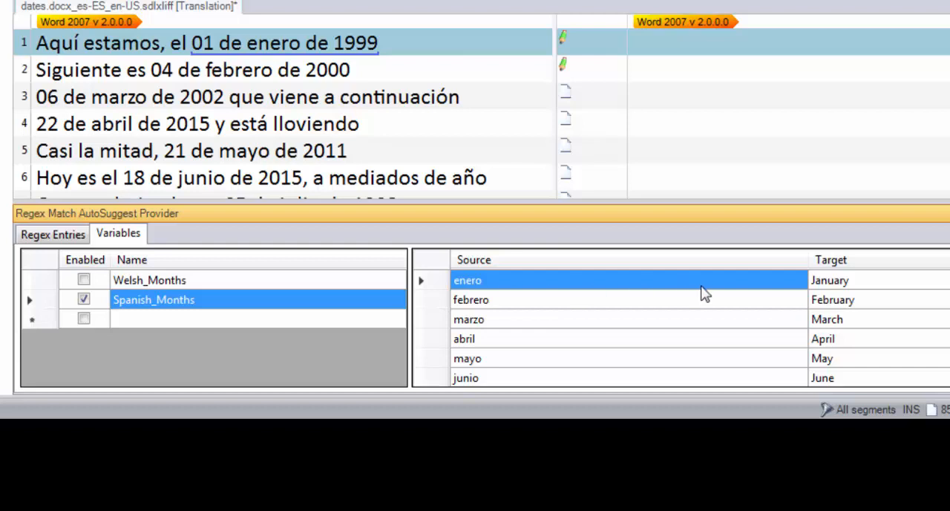
{"action": "left_click", "coordinate": [52, 233]}
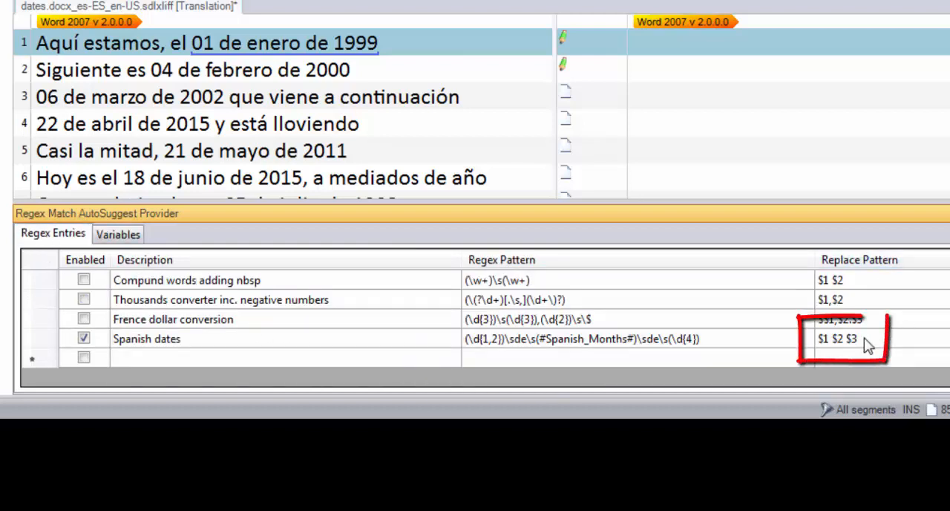
{"action": "mouse_move", "coordinate": [830, 351]}
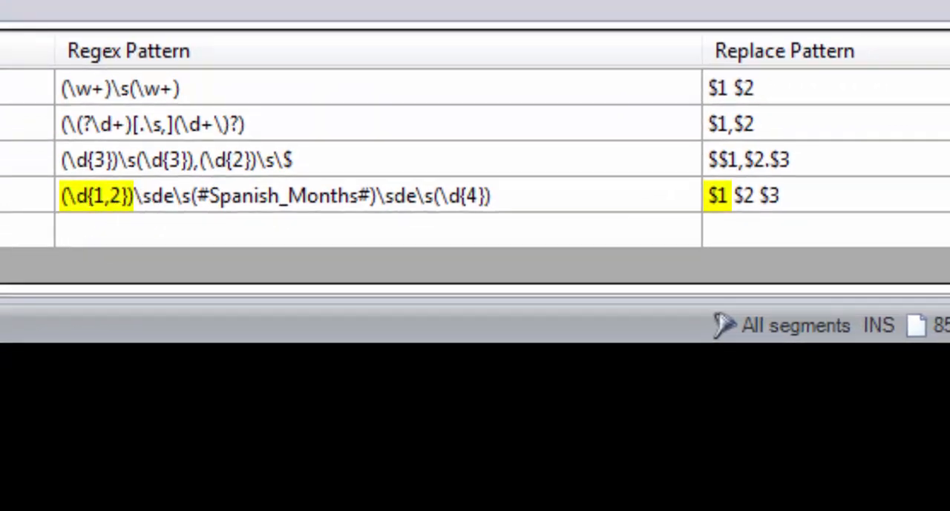
{"action": "mouse_move", "coordinate": [597, 215]}
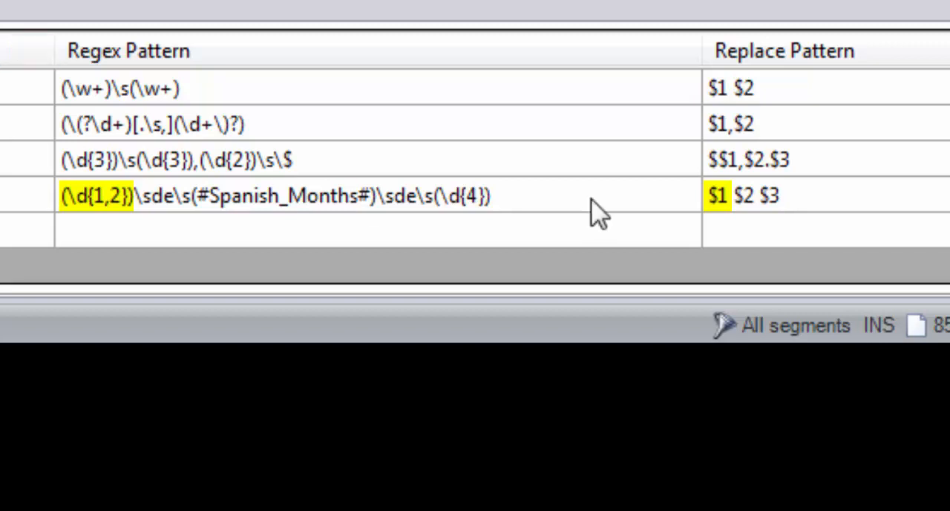
{"action": "mouse_move", "coordinate": [737, 223]}
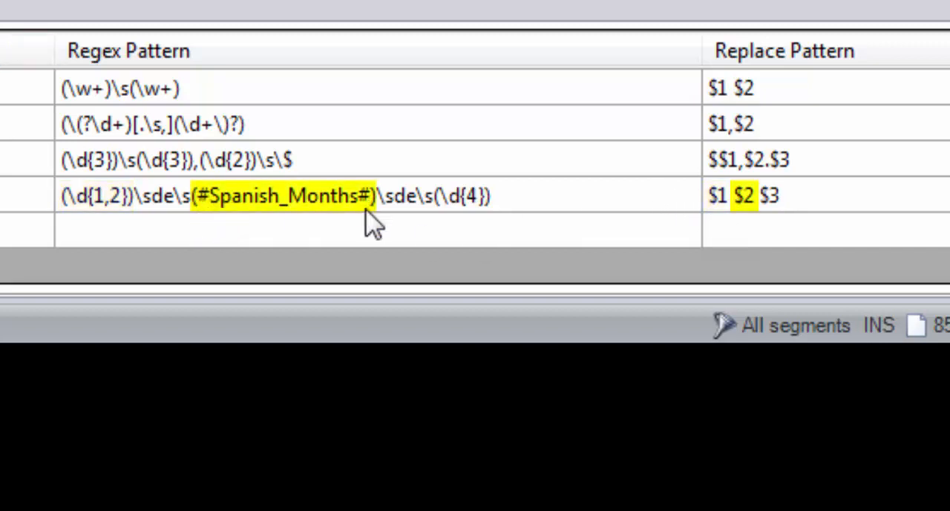
{"action": "mouse_move", "coordinate": [750, 226]}
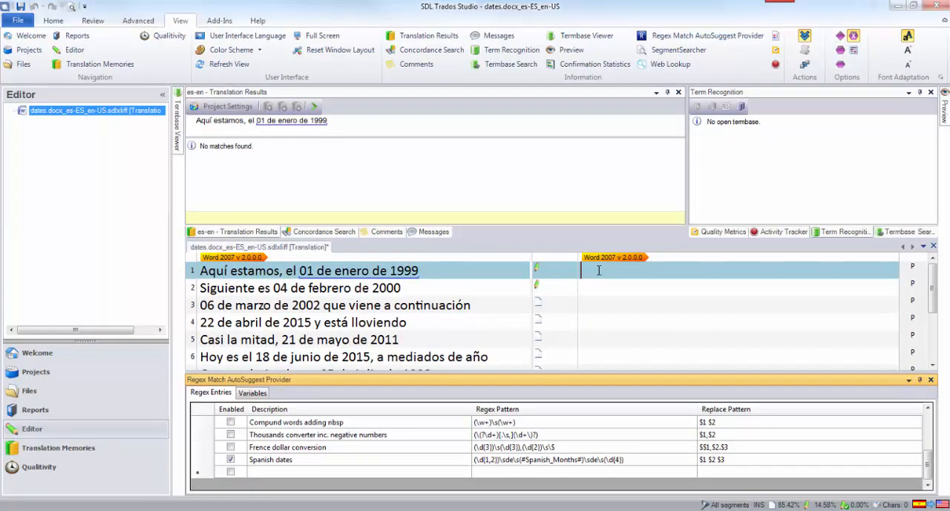
- Clear segment 1's target and retype 'Here we are, the 01 January 1999' with the date suggestion
{"action": "type", "text": "0"}
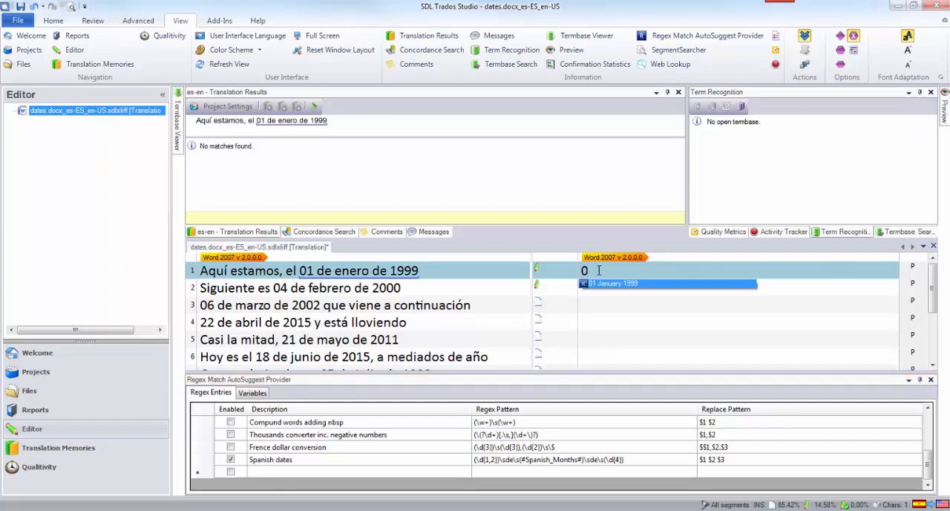
{"action": "mouse_move", "coordinate": [668, 269]}
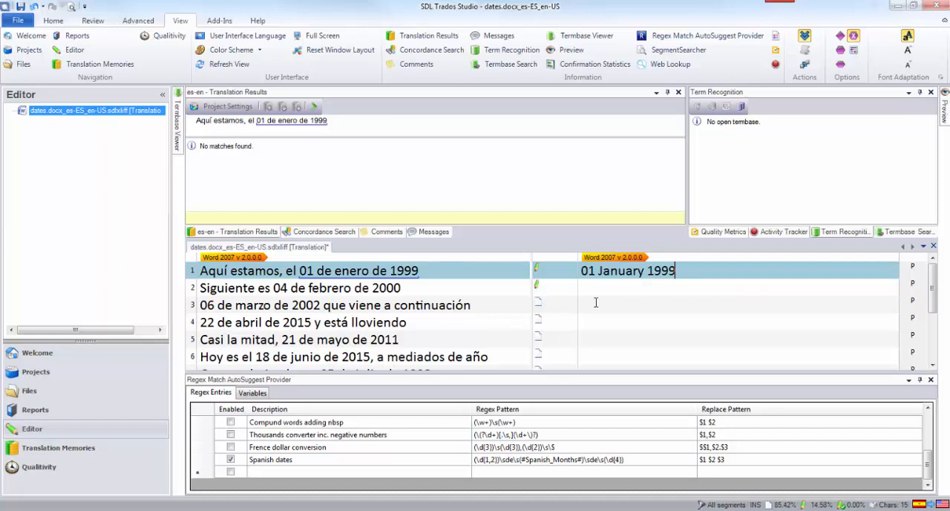
{"action": "key", "text": "Backspace"}
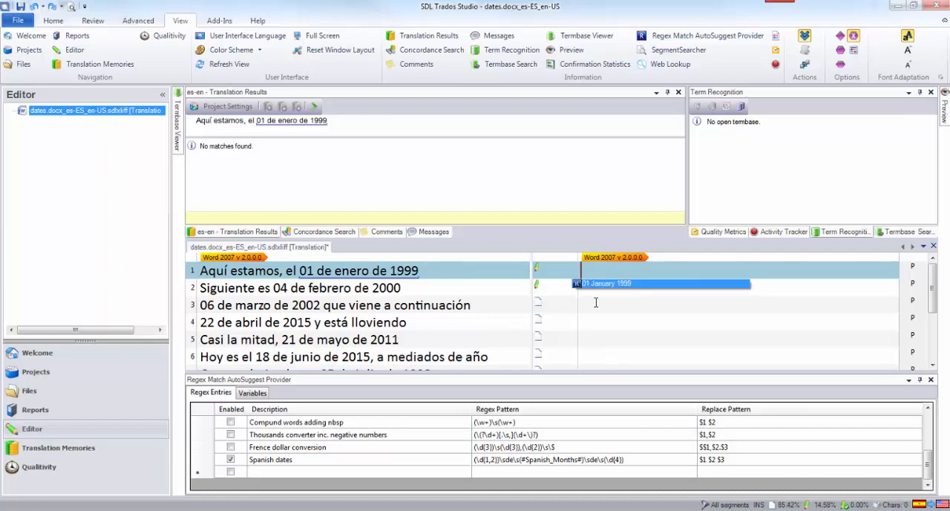
{"action": "type", "text": "Here we are, the 01 January 1999"}
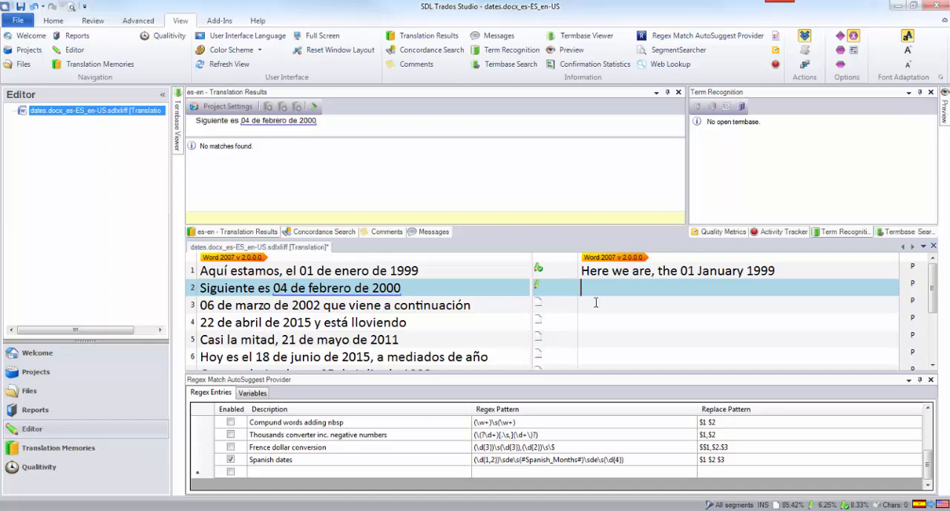
- Translate segment 2 as 'Next it's the 04 February 2000'
{"action": "type", "text": "Ne"}
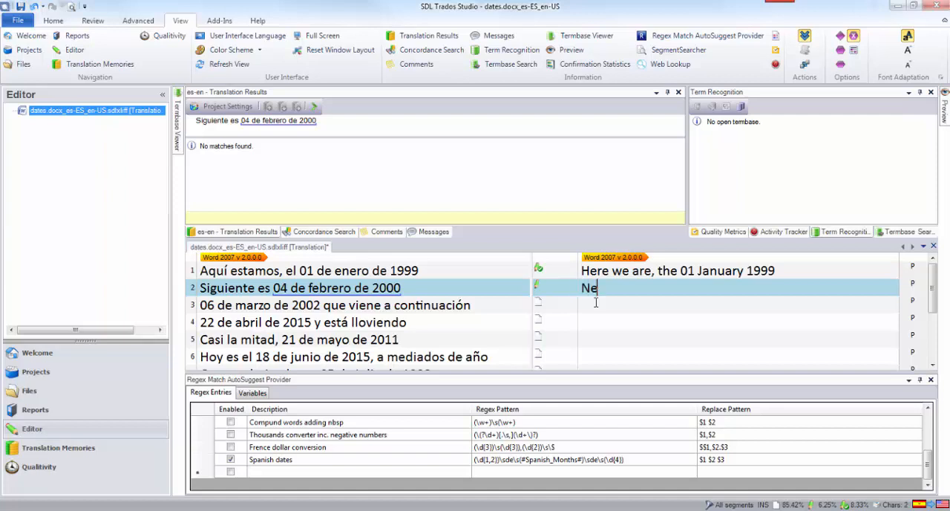
{"action": "type", "text": "xt"}
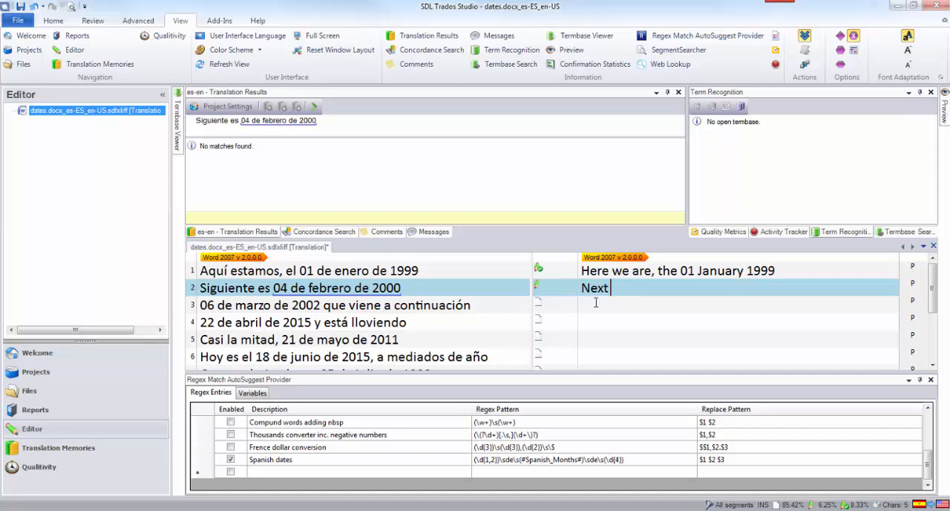
{"action": "type", "text": "it's the"}
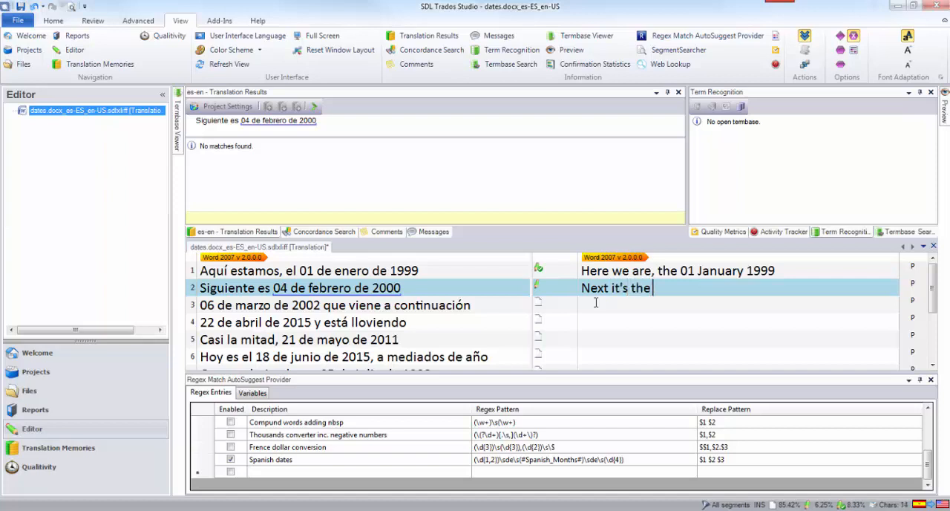
{"action": "type", "text": "04 February 2000"}
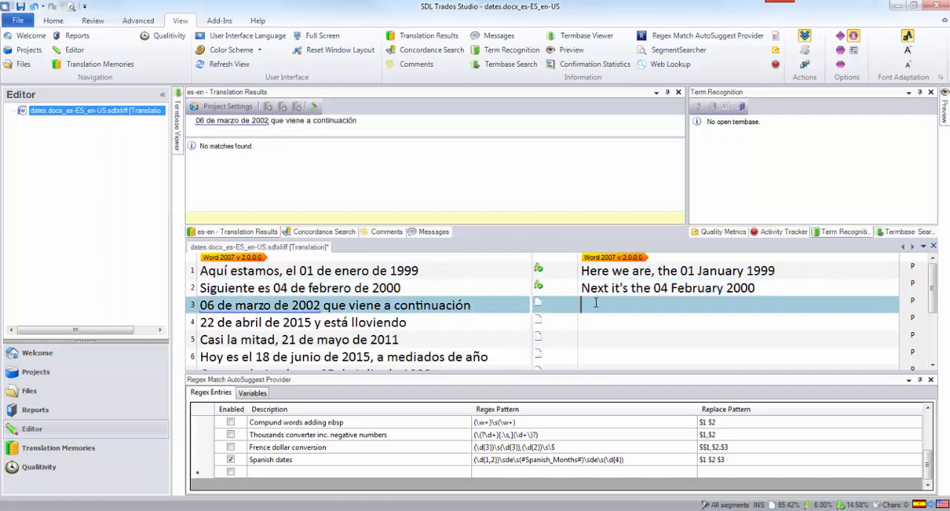
- Translate segment 3 as '06 March 2002 comes next' and confirm it
{"action": "type", "text": "06 March 2002 co"}
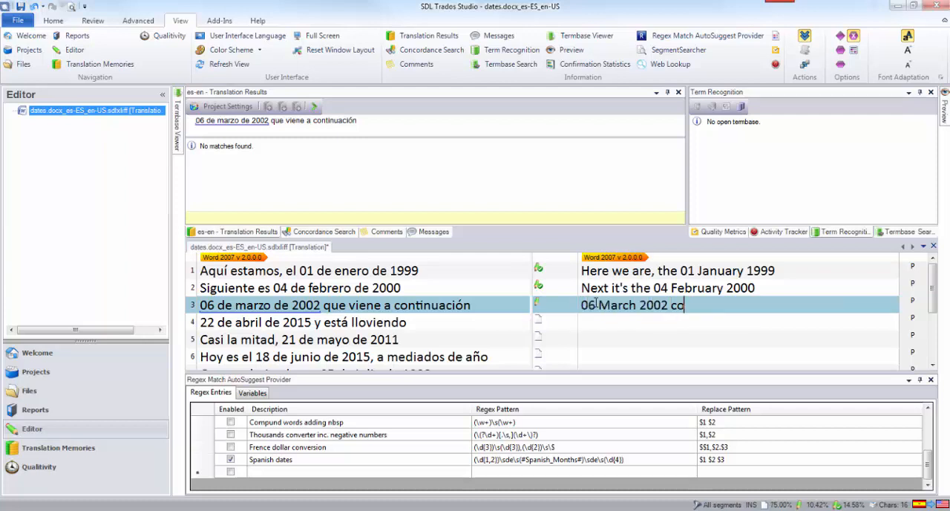
{"action": "type", "text": "mes next"}
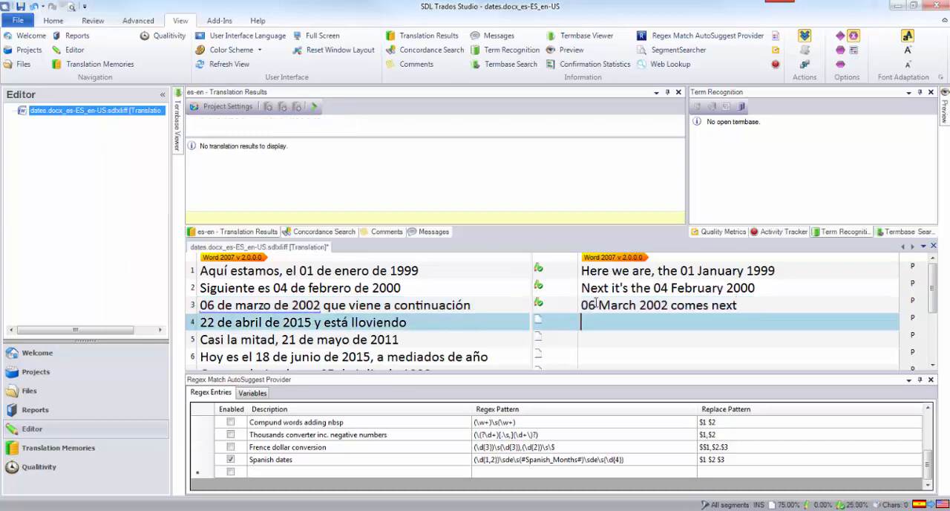
{"action": "left_click", "coordinate": [302, 322]}
{"action": "type", "text": "22 April 2015"}
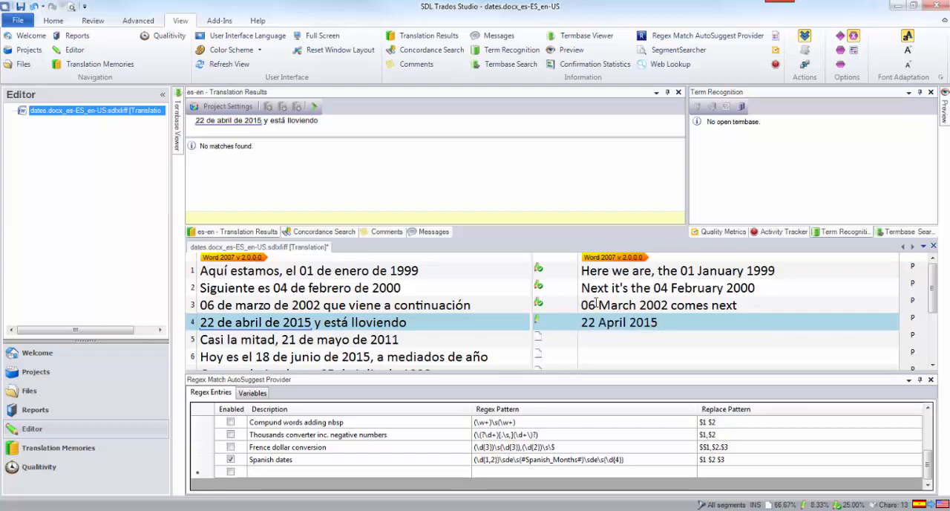
- Complete segment 4 as '22 April 2015 and it's raining' and confirm it
{"action": "type", "text": "and it"}
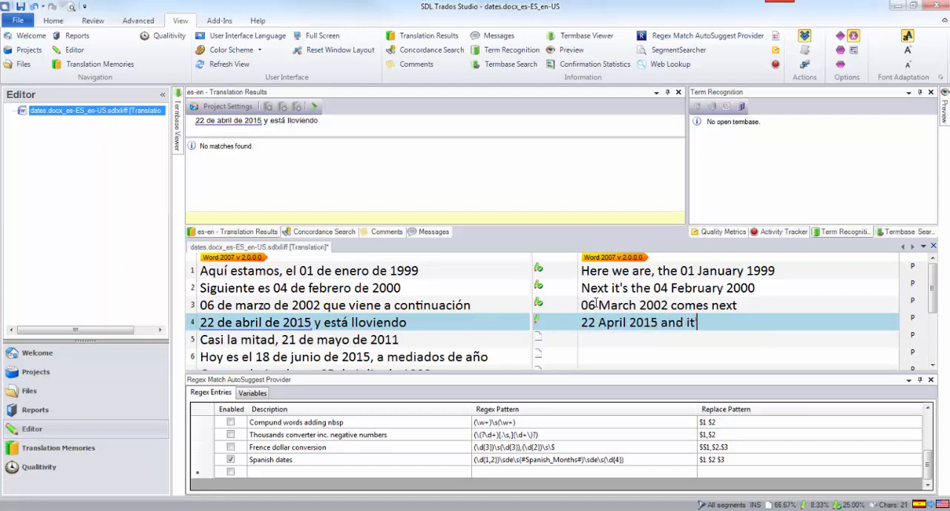
{"action": "type", "text": "s raining"}
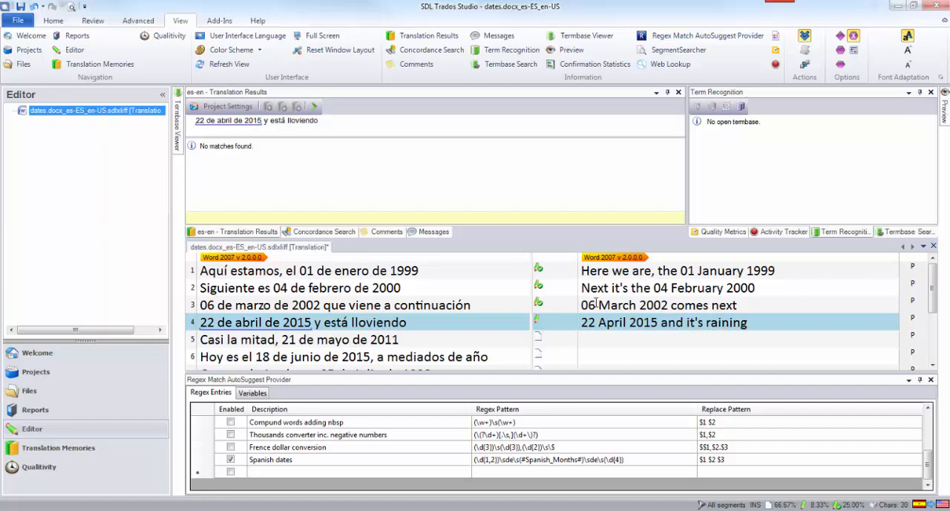
{"action": "left_click", "coordinate": [297, 340]}
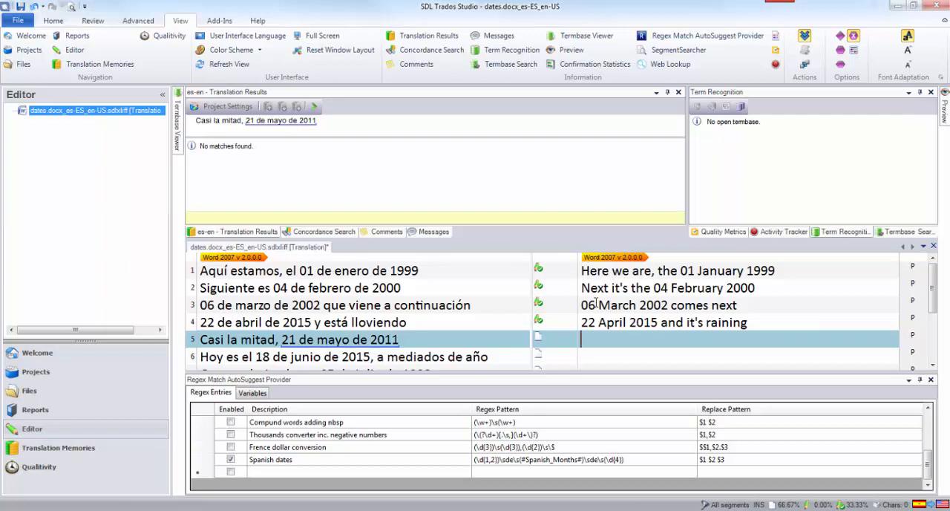
- Translate segment 5 as 'Almost halfway, 21 May 2011'
{"action": "type", "text": "Almo"}
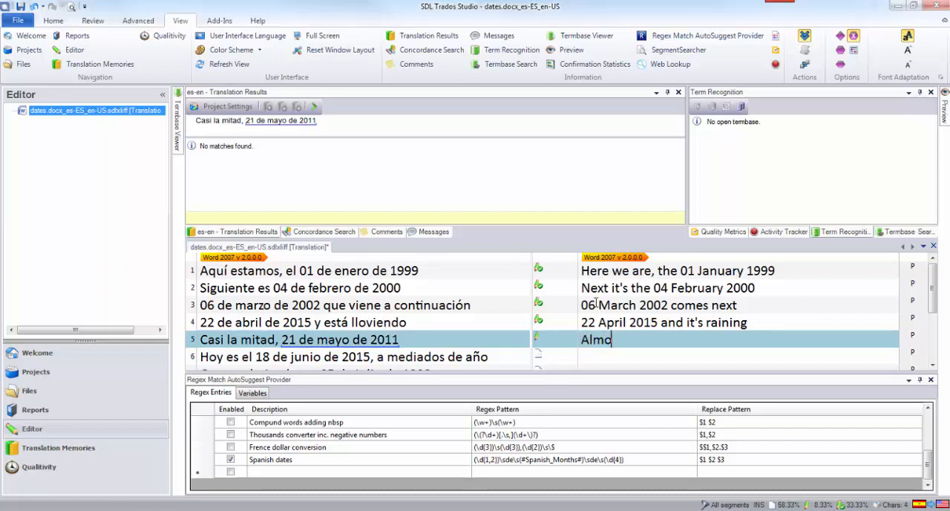
{"action": "type", "text": "st half"}
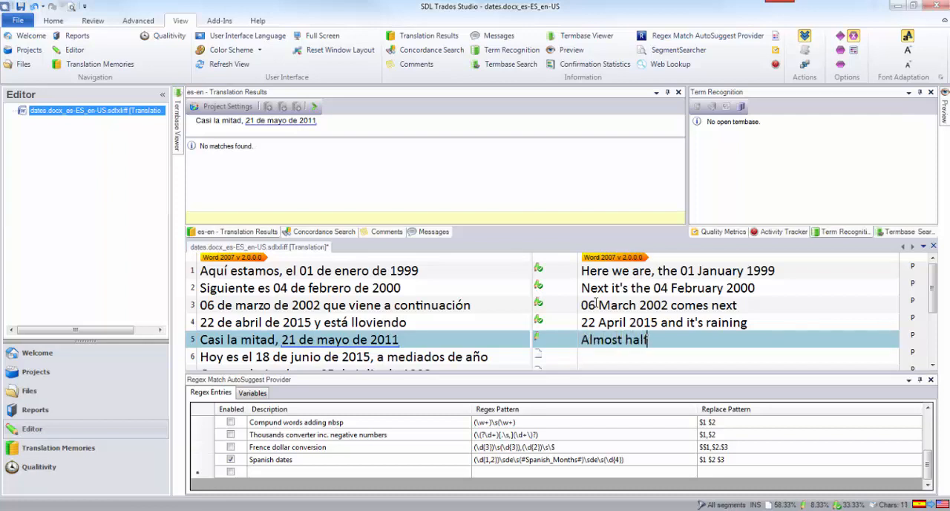
{"action": "type", "text": "way"}
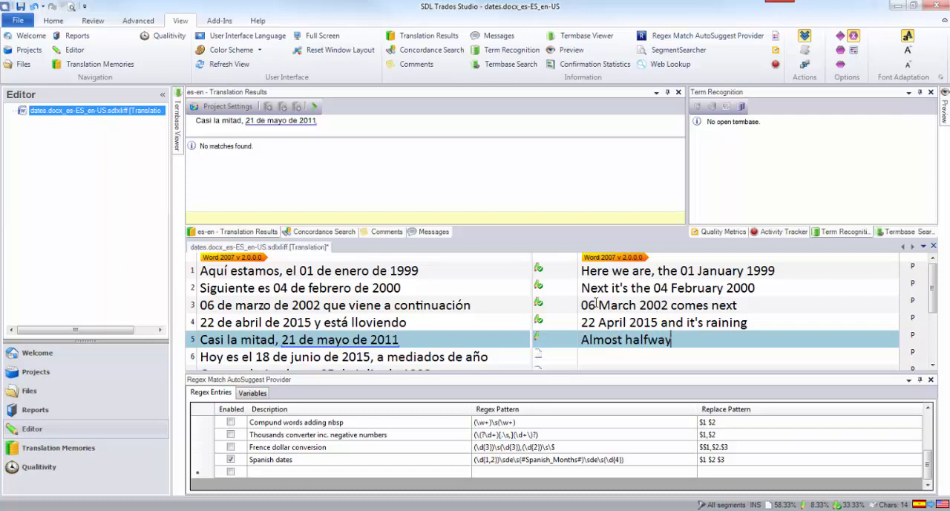
{"action": "type", "text": ", 21 May 2011"}
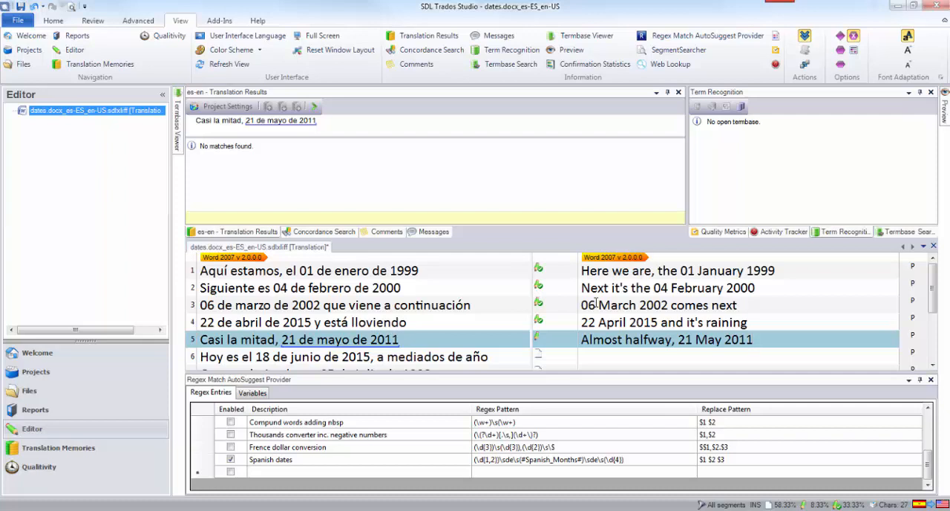
{"action": "left_click", "coordinate": [750, 339]}
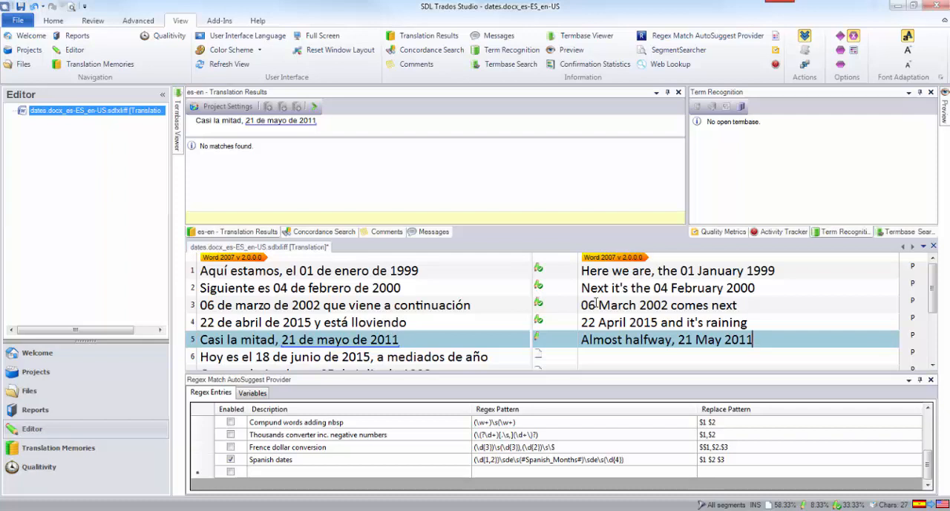